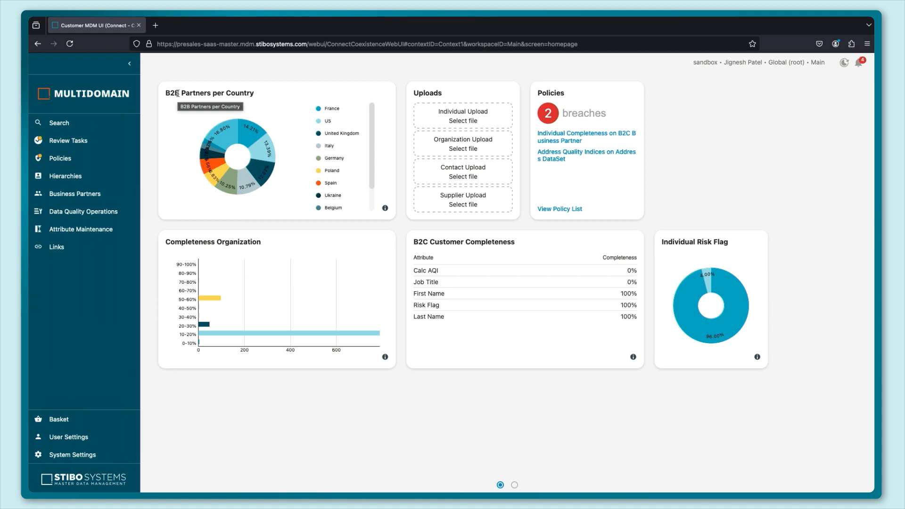
Step: Show the pending review task counts and go to the individual Golden Record Clerical Review list (55 tasks)
left_click(69, 140)
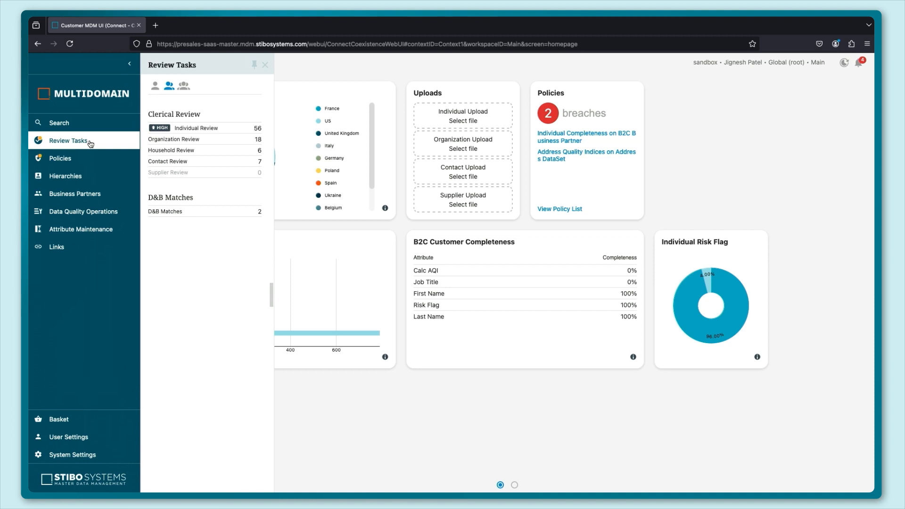
mouse_move(87, 142)
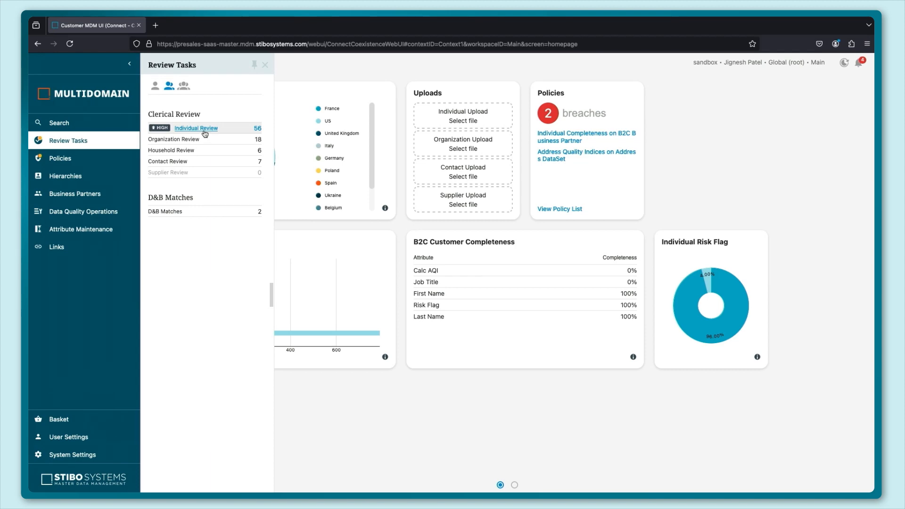
left_click(196, 128)
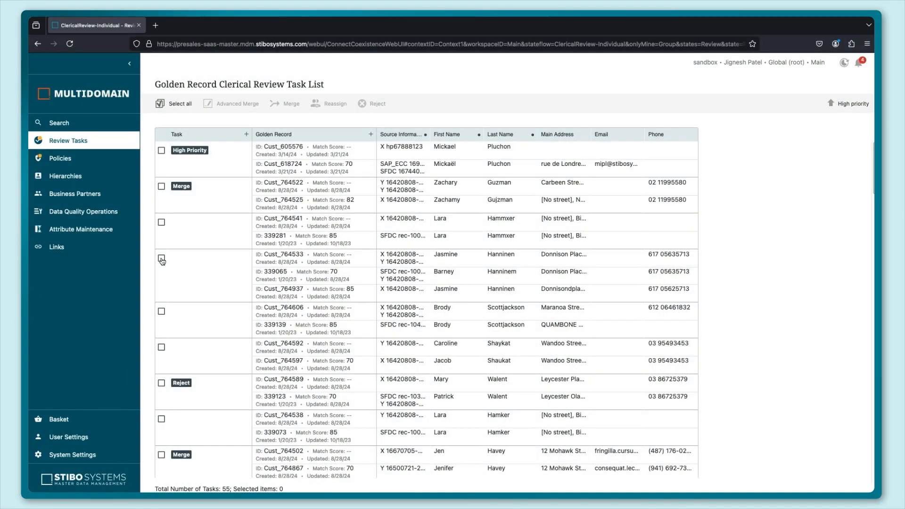
left_click(161, 259)
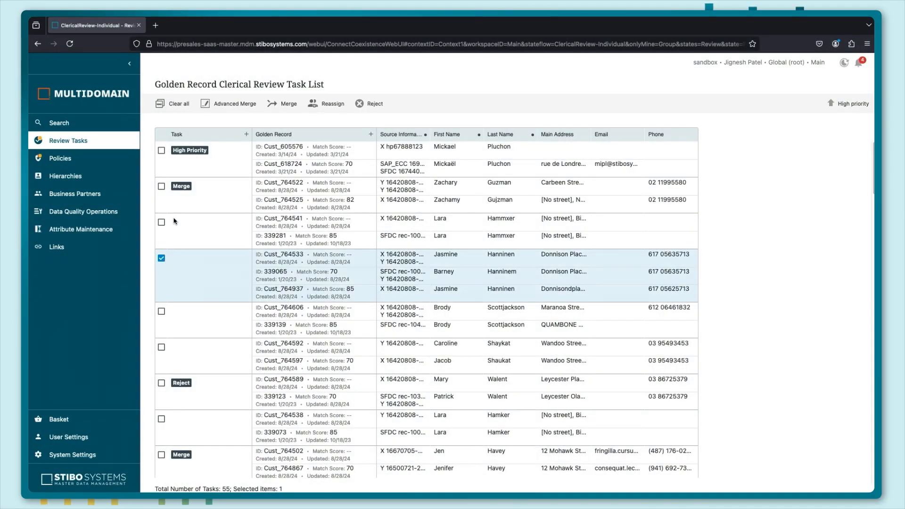
left_click(161, 222)
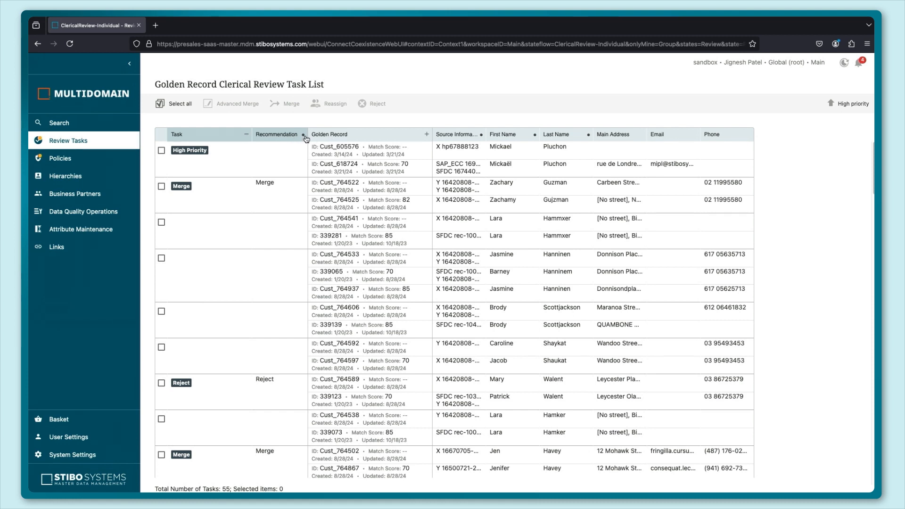
left_click(300, 134)
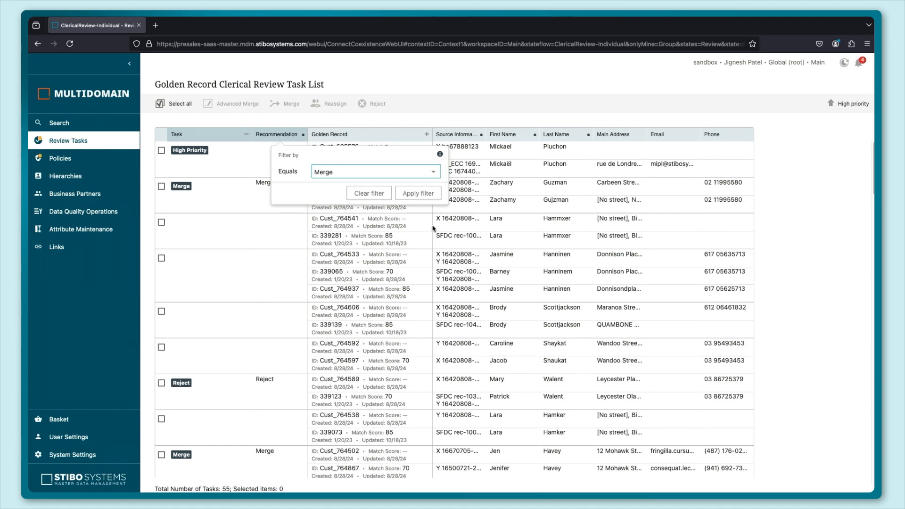
Step: Apply the Recommendation equals Merge filter, leaving 11 tasks, and select all of them
left_click(418, 193)
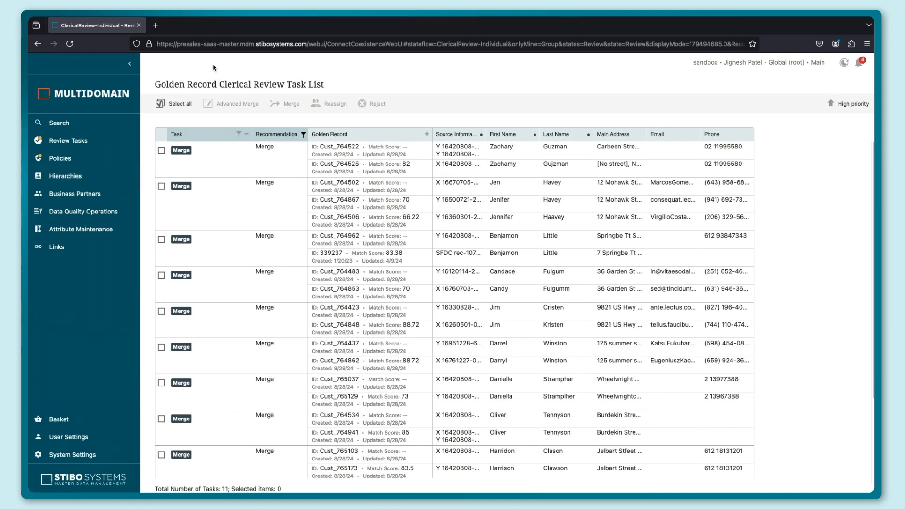
left_click(179, 104)
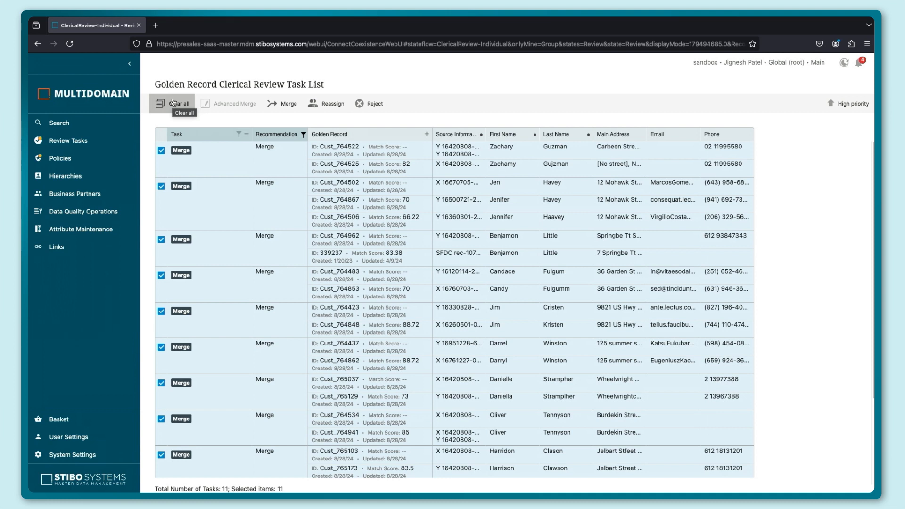
mouse_move(462, 119)
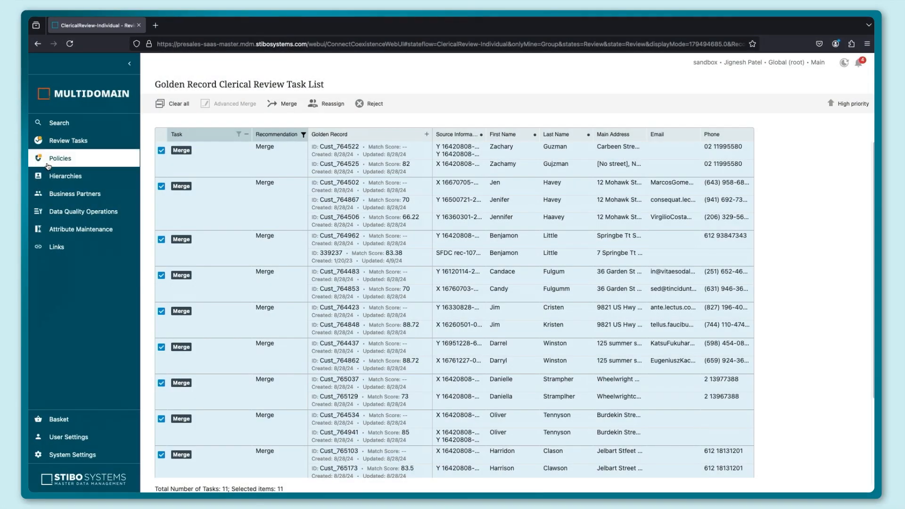
Step: From the Policies list, view Organization Completeness on B2B Business Partners, scoring 9.1 with its history
left_click(59, 158)
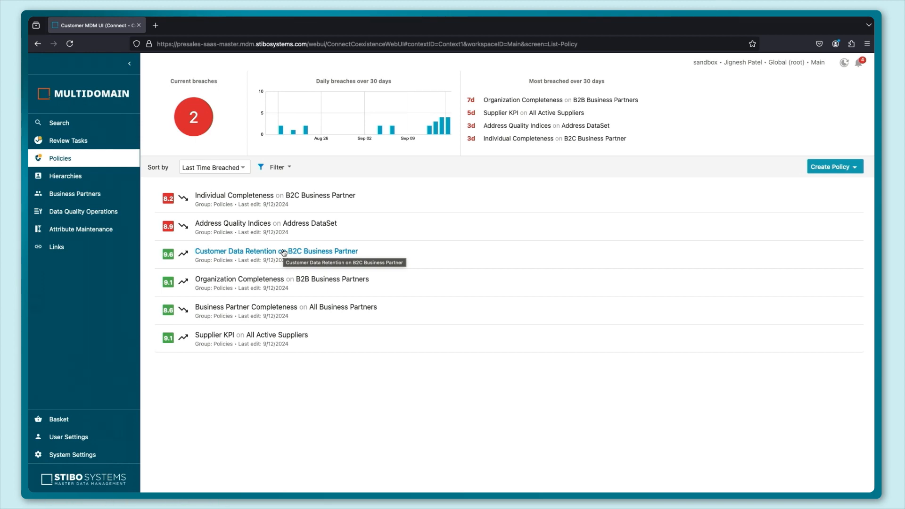
mouse_move(329, 260)
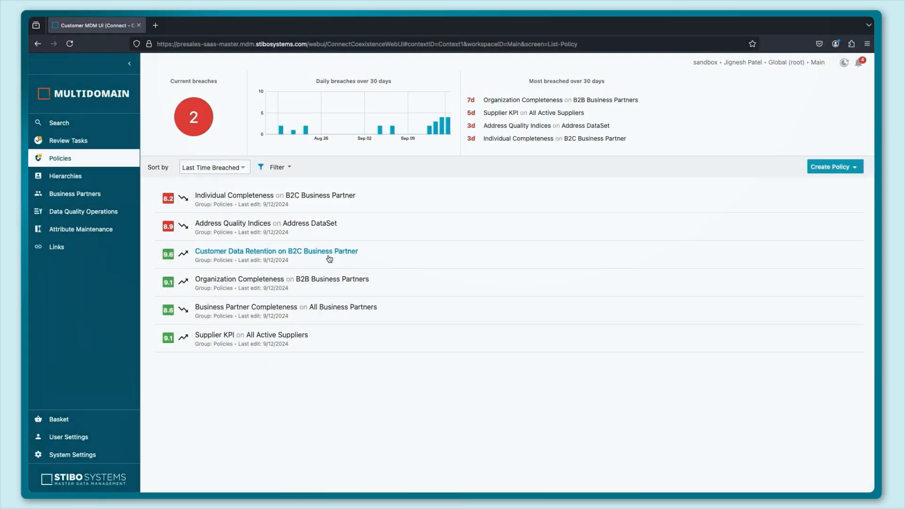
mouse_move(326, 279)
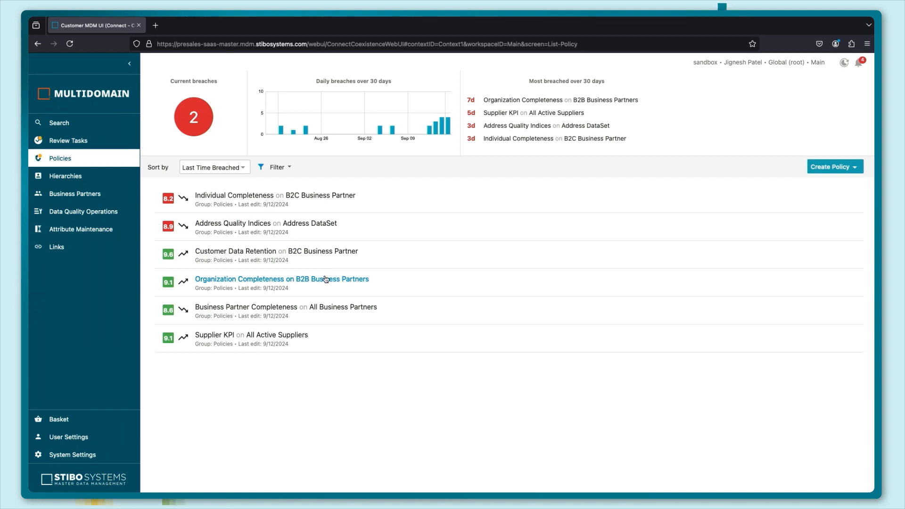
left_click(281, 279)
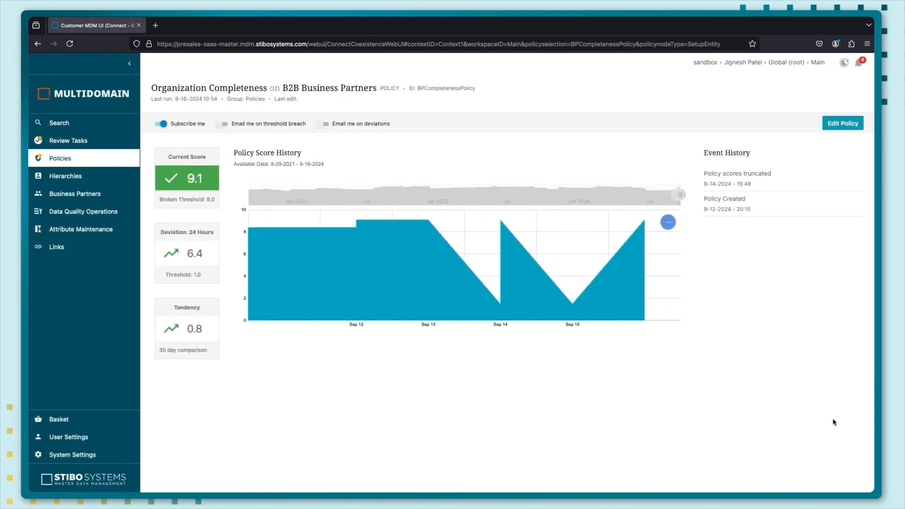